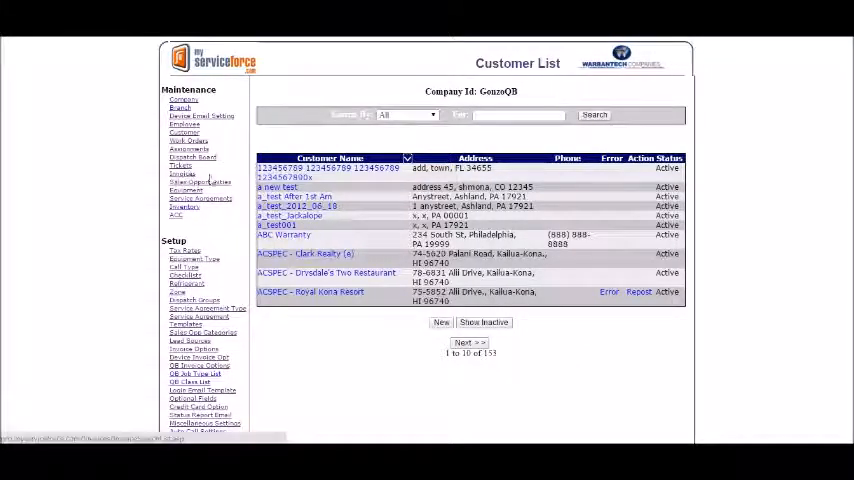
# Step: Filter the Invoice List by customer site to show Mellonhead's single invoice for work order 1335
pyautogui.click(184, 172)
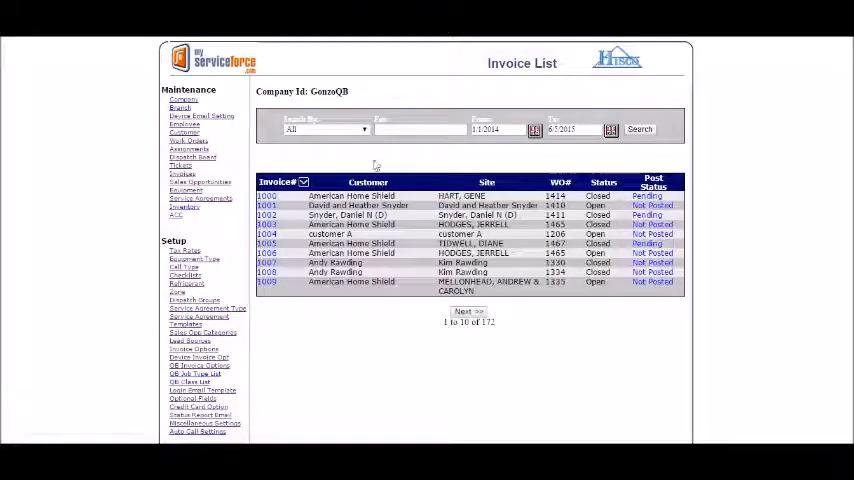
pyautogui.click(336, 128)
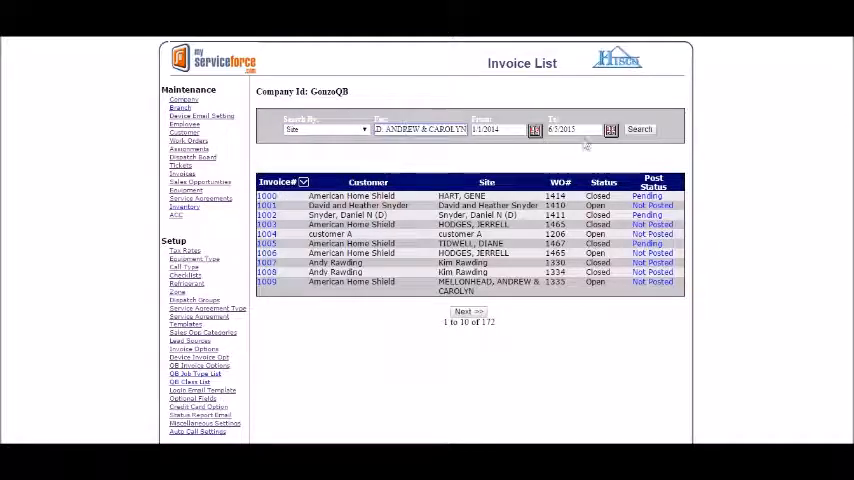
pyautogui.click(640, 128)
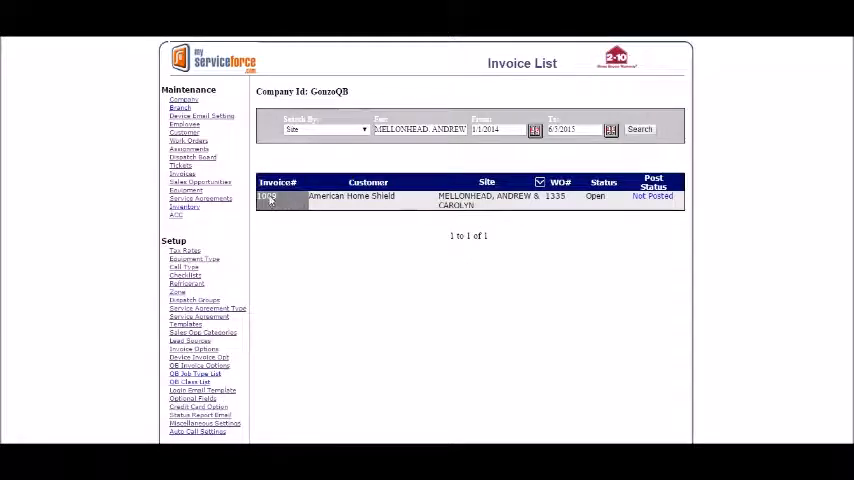
# Step: View a ticket of work order 1335, then reach its Ticket and Invoice List
pyautogui.click(268, 196)
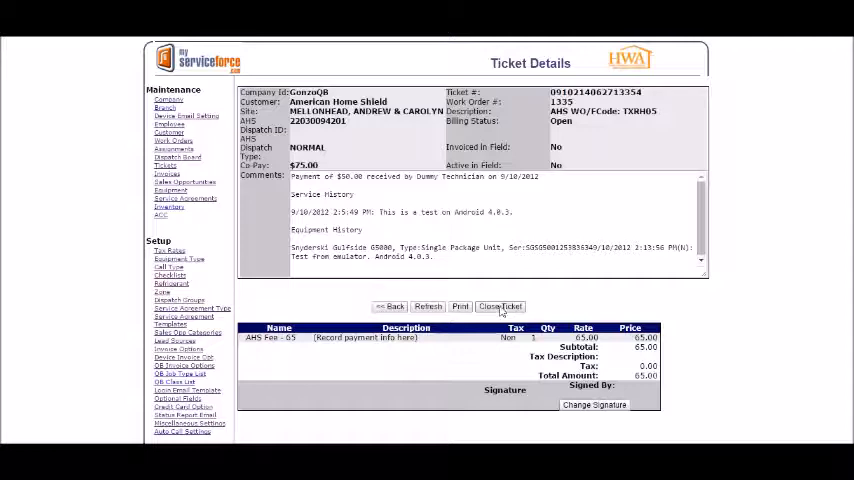
pyautogui.click(500, 306)
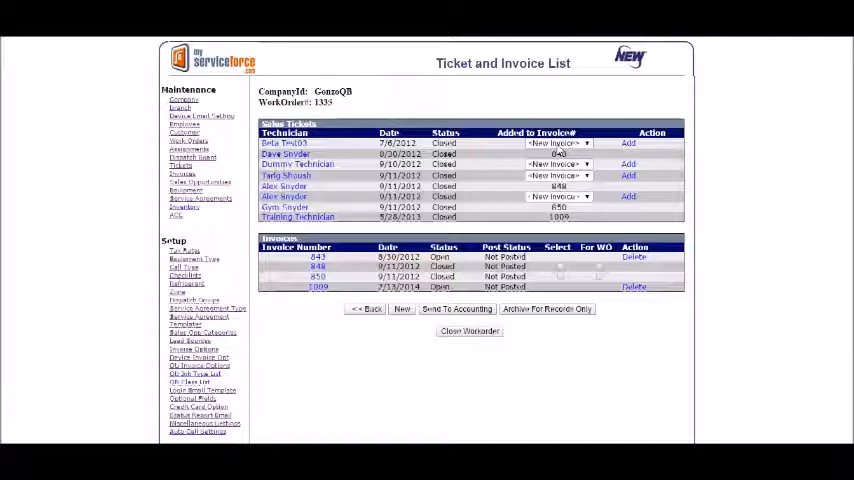
# Step: Add two tickets of work order 1335 to invoice 843 and view invoice 843's details
pyautogui.click(558, 154)
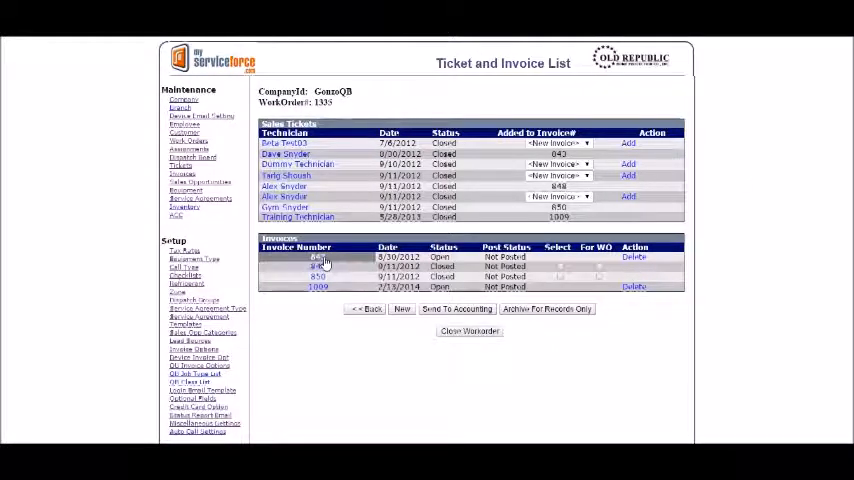
pyautogui.click(560, 154)
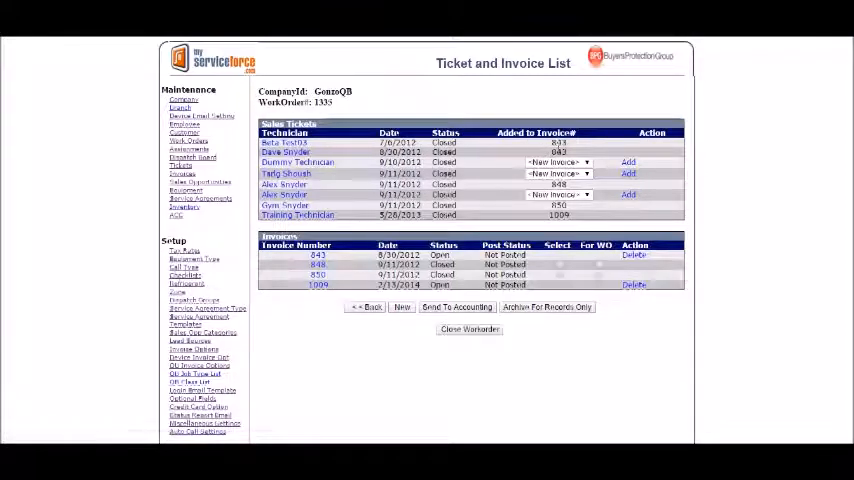
pyautogui.click(558, 172)
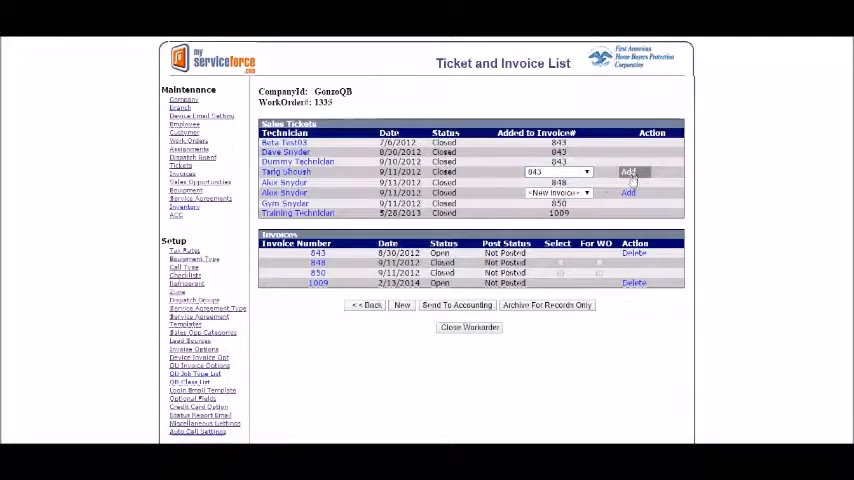
pyautogui.click(628, 172)
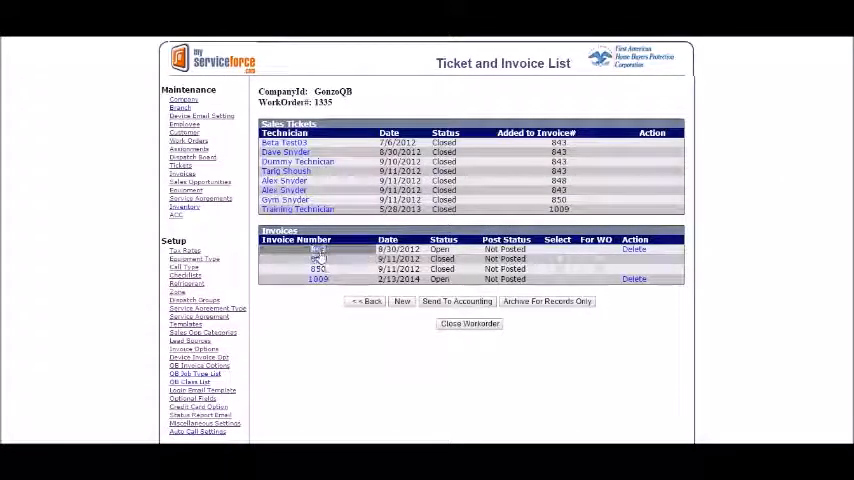
pyautogui.click(318, 250)
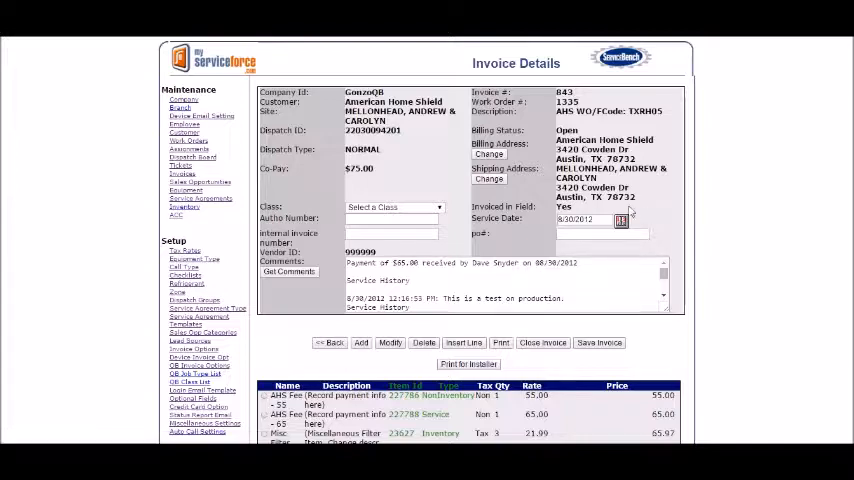
# Step: Review invoice 843's line items before returning to the Ticket and Invoice List
pyautogui.scroll(-3)
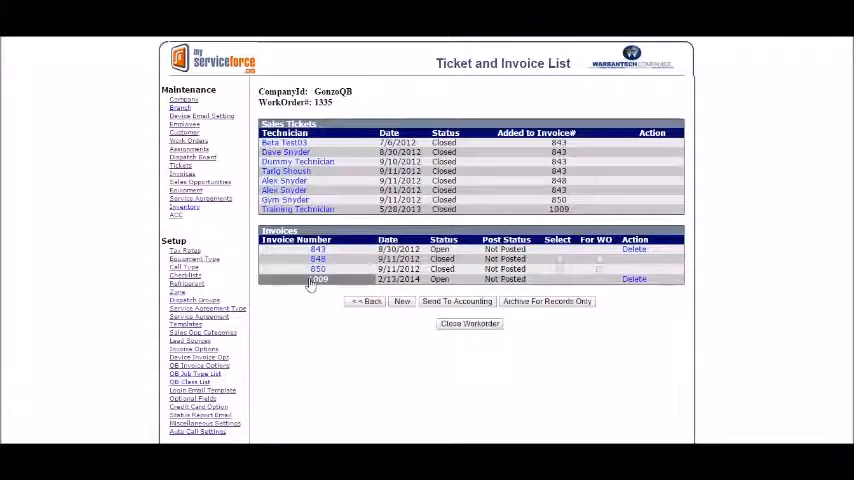
# Step: Delete extra invoice 1009 from work order 1335, confirming the deletion
pyautogui.click(636, 280)
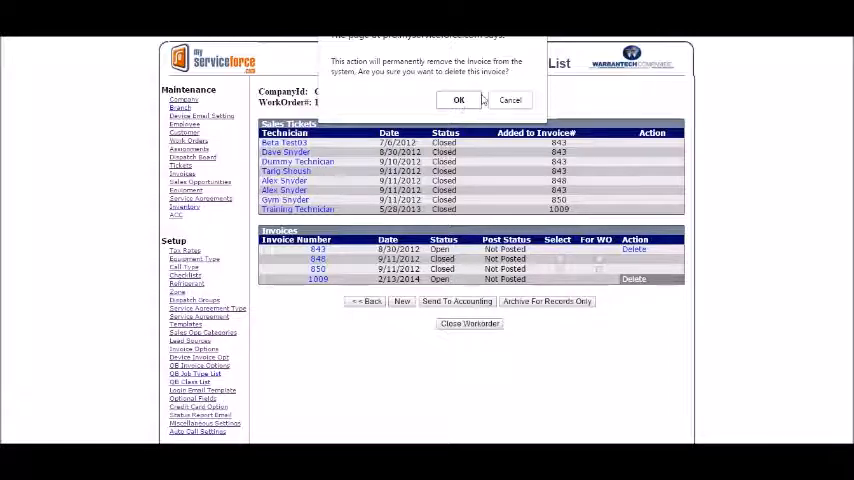
pyautogui.click(458, 100)
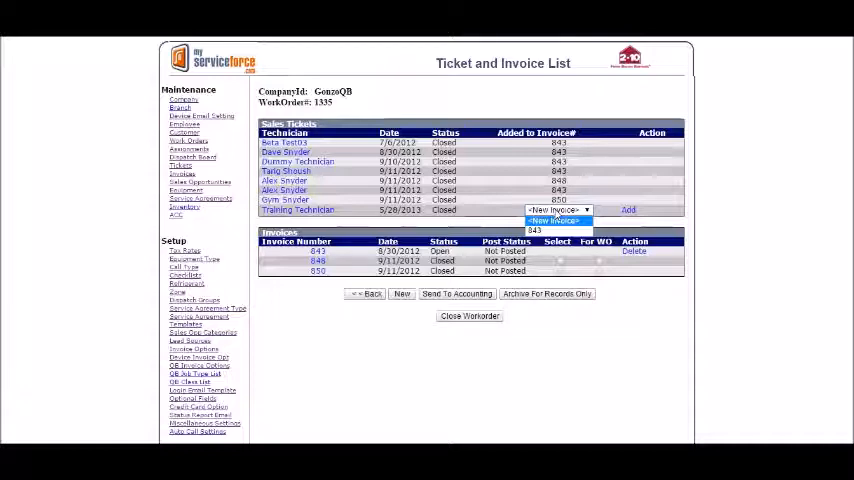
# Step: Check the Add to Invoice# choices for the unassigned ticket before viewing invoice 848
pyautogui.click(556, 230)
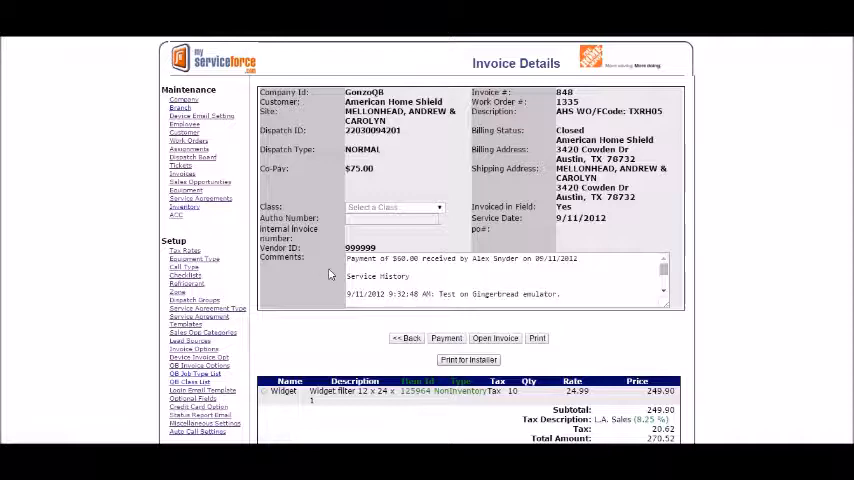
# Step: Reopen closed invoice 848 so it becomes Open and deletable
pyautogui.scroll(-3)
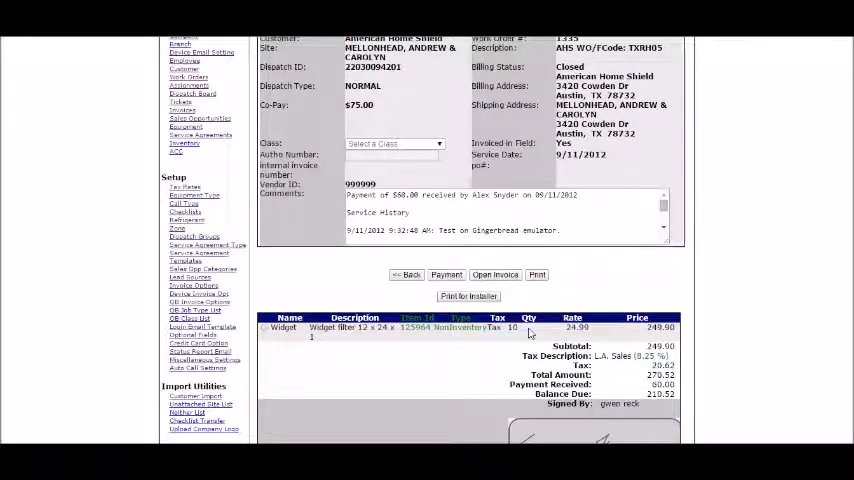
pyautogui.click(290, 328)
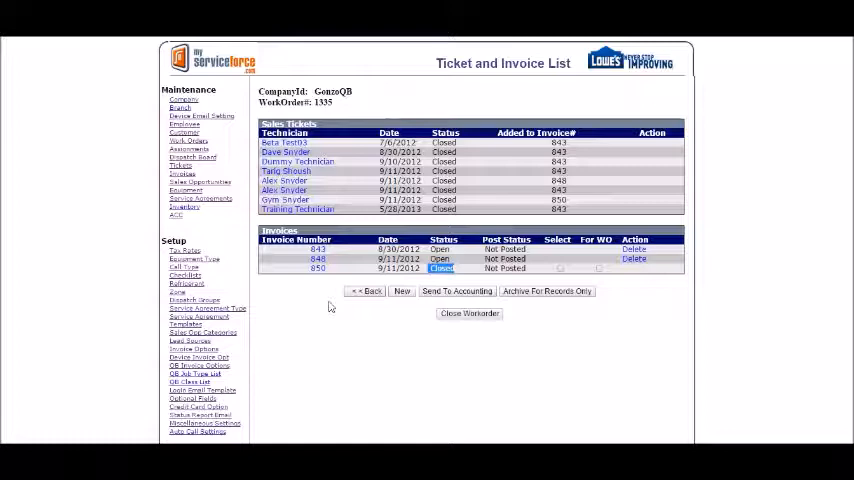
# Step: Permanently delete invoice 850 from work order 1335, confirming both prompts
pyautogui.click(316, 268)
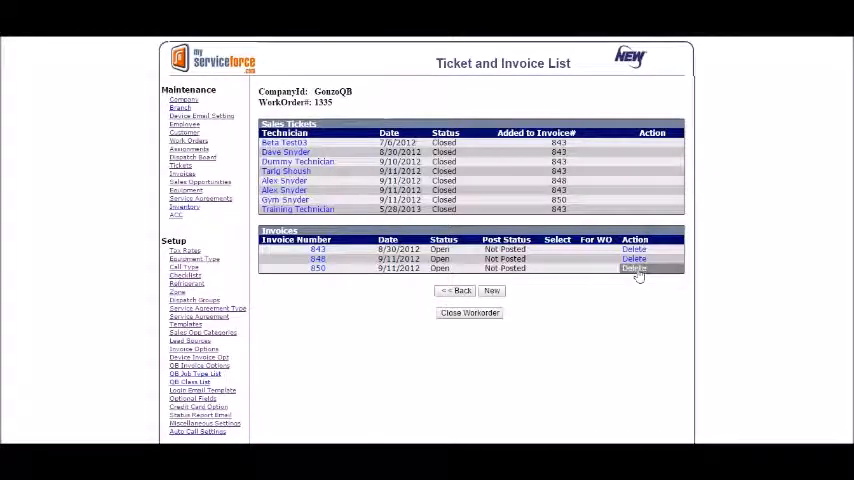
pyautogui.click(634, 268)
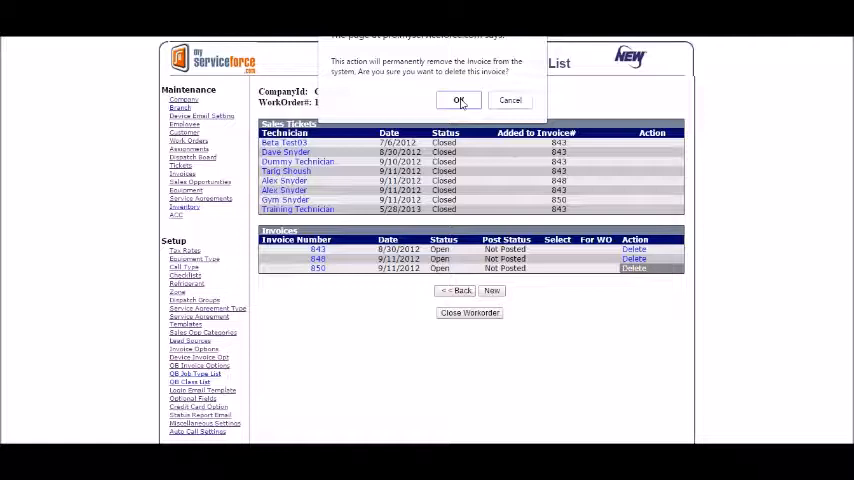
pyautogui.click(458, 100)
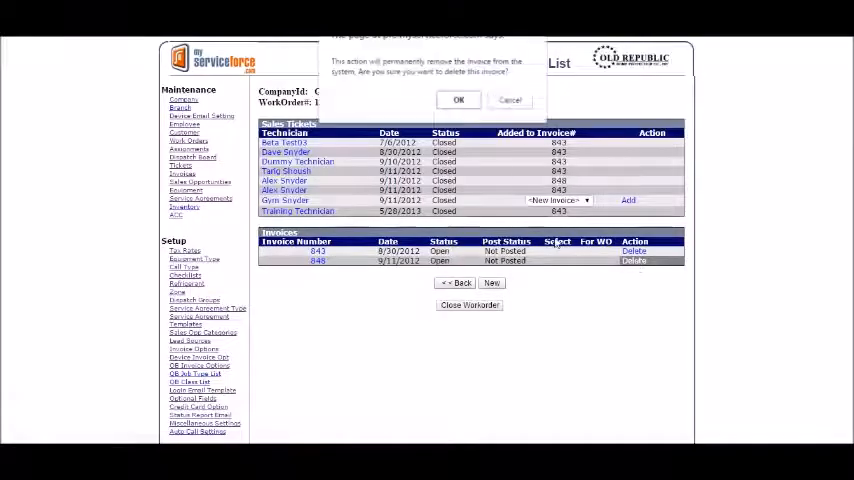
pyautogui.click(458, 100)
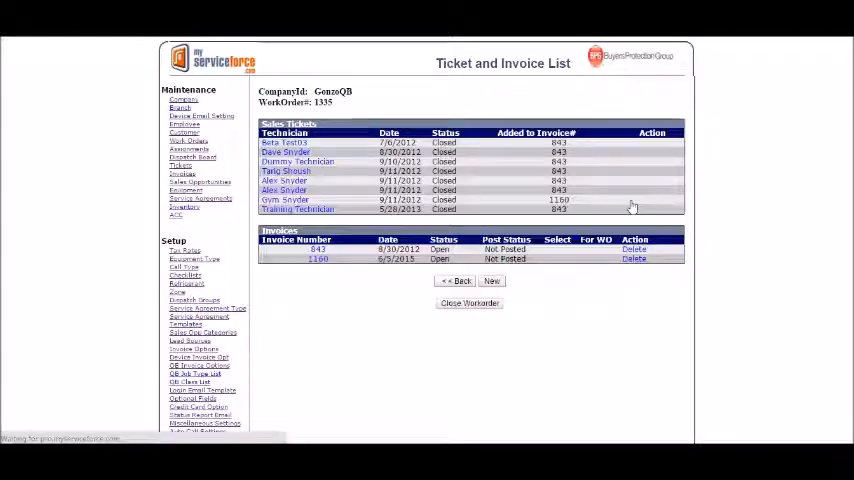
pyautogui.moveTo(658, 180)
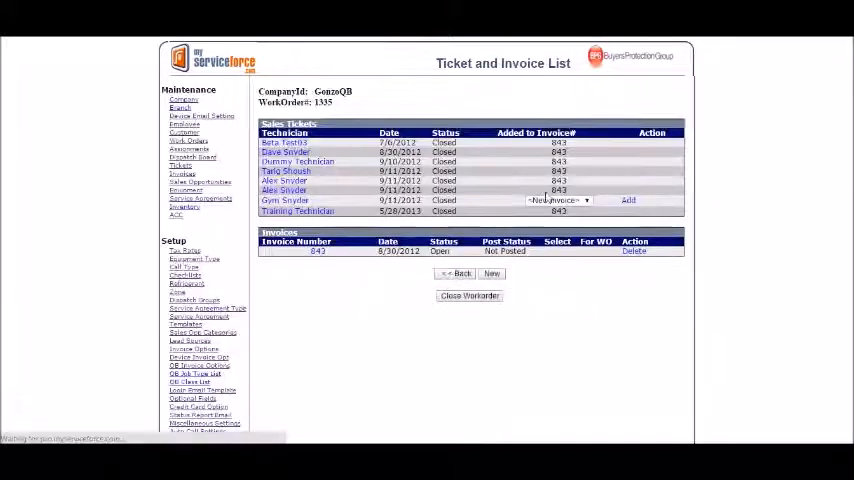
# Step: Add the last unbilled ticket to invoice 843, the work order's only remaining invoice
pyautogui.click(556, 200)
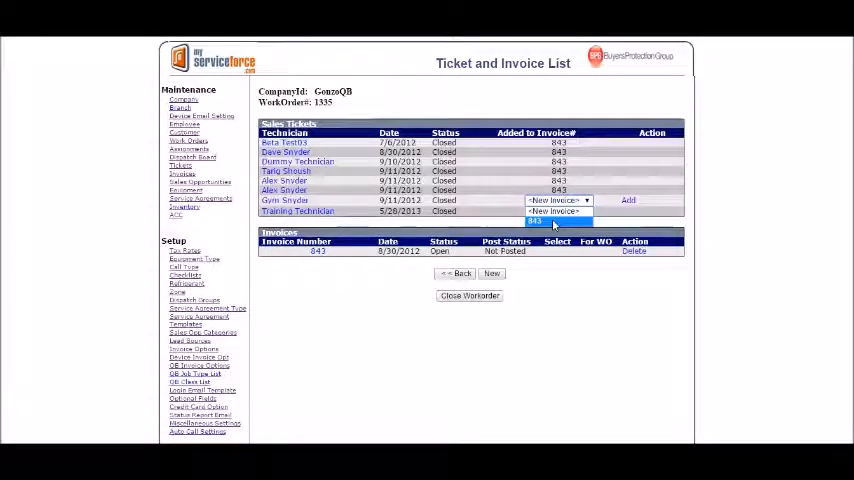
pyautogui.click(556, 220)
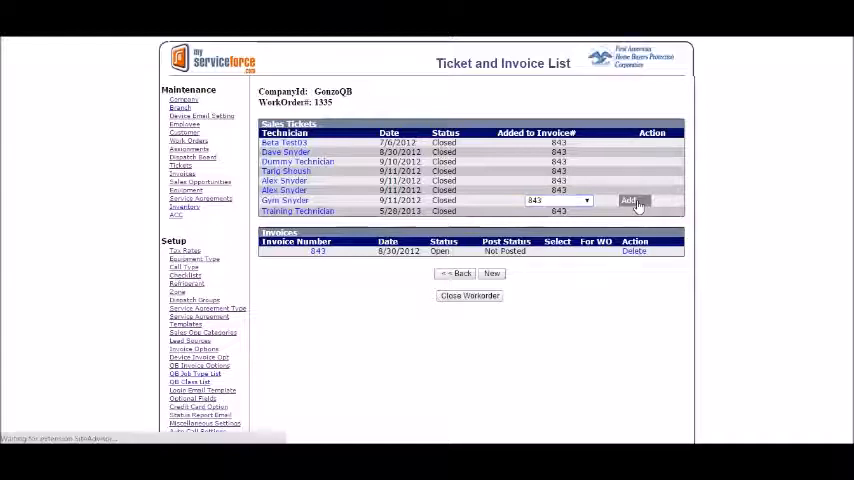
pyautogui.click(628, 200)
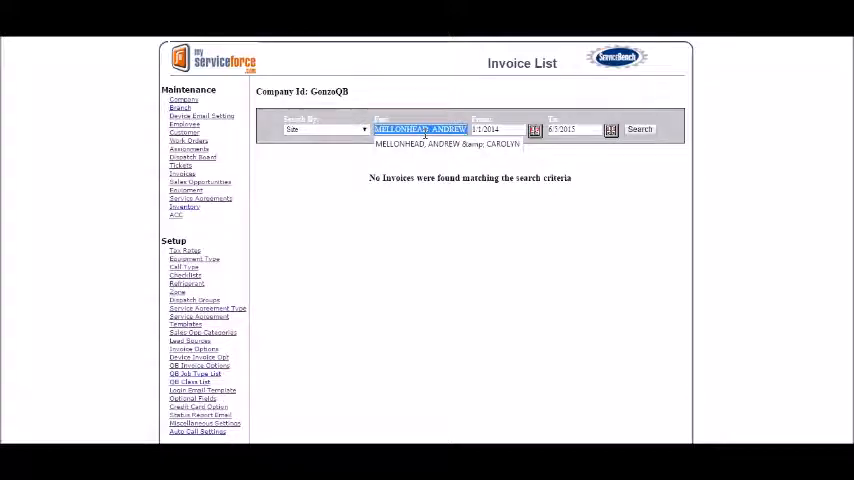
# Step: Search the Invoice List by WorkOrder Number '148' to show work order 1465's tickets and invoices
pyautogui.write('148')
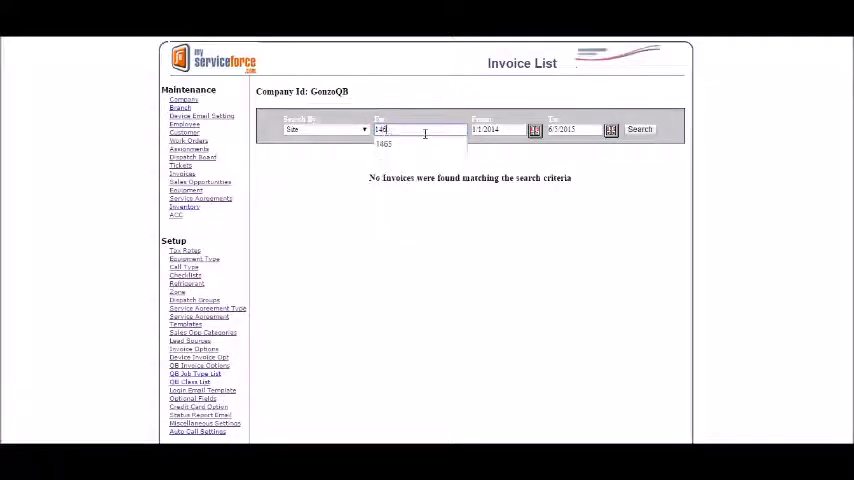
pyautogui.click(324, 130)
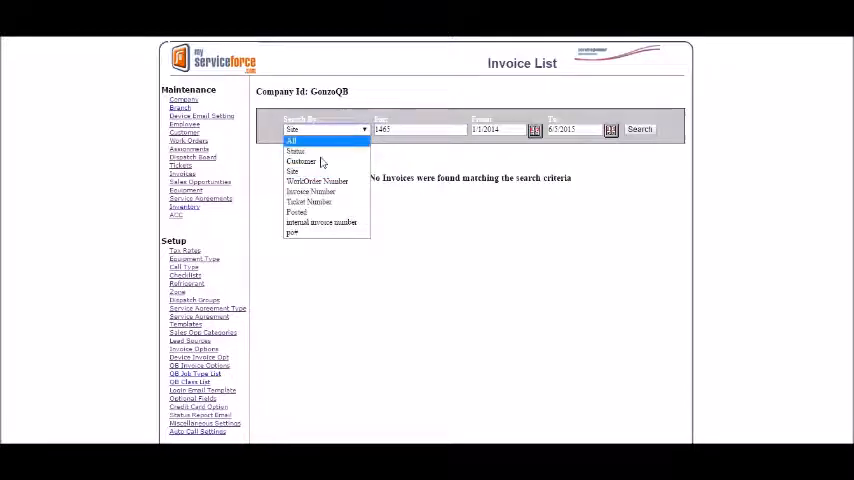
pyautogui.click(318, 180)
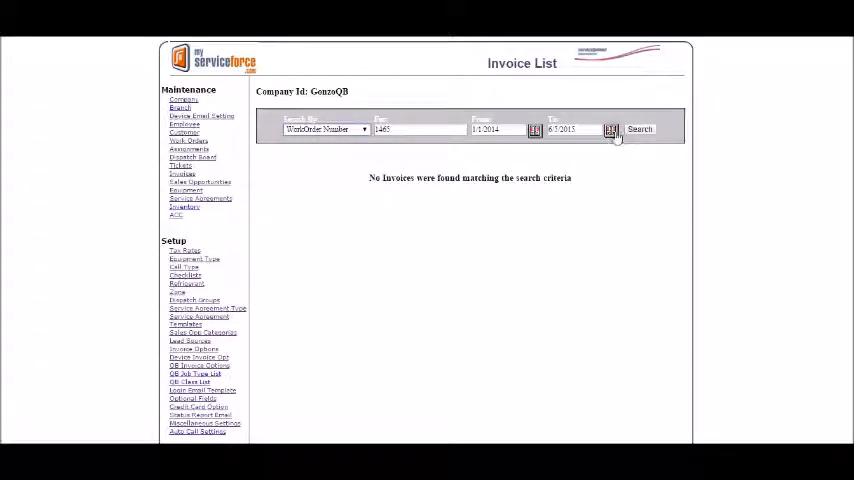
pyautogui.click(640, 128)
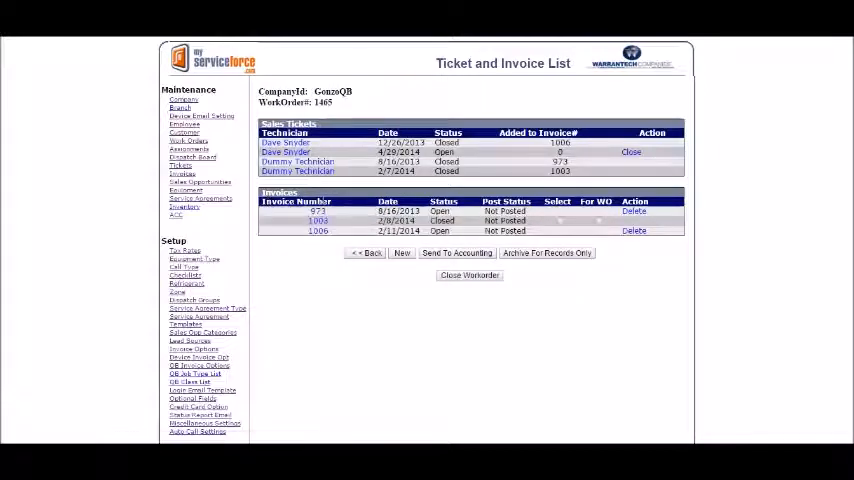
# Step: Close the open 4/28/2014 ticket and add it to invoice 973
pyautogui.click(318, 230)
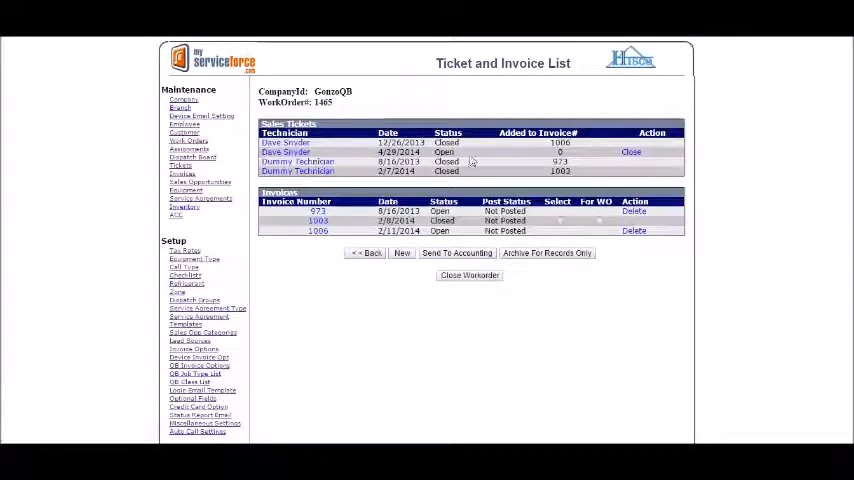
pyautogui.click(288, 152)
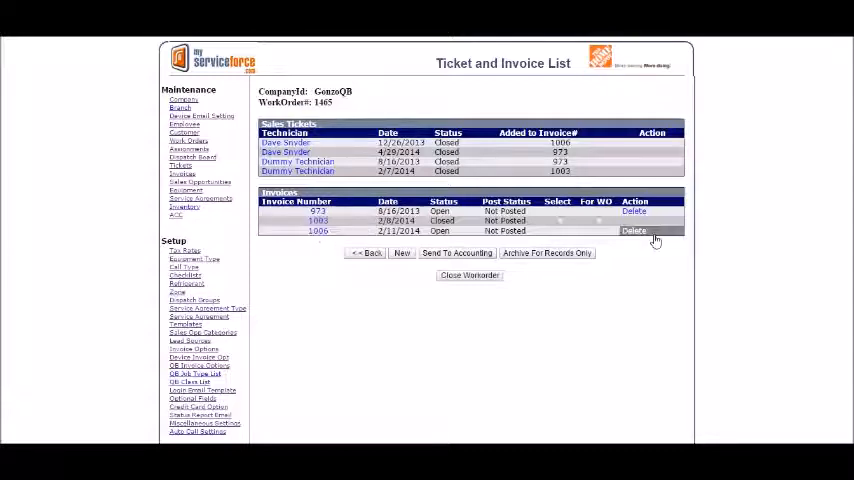
# Step: Permanently delete the last extra invoice from work order 1465, confirming the deletion
pyautogui.click(634, 230)
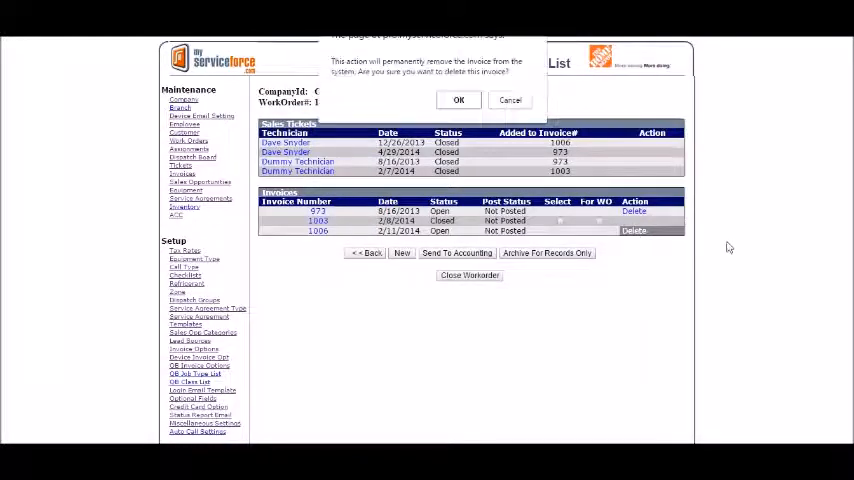
pyautogui.click(460, 100)
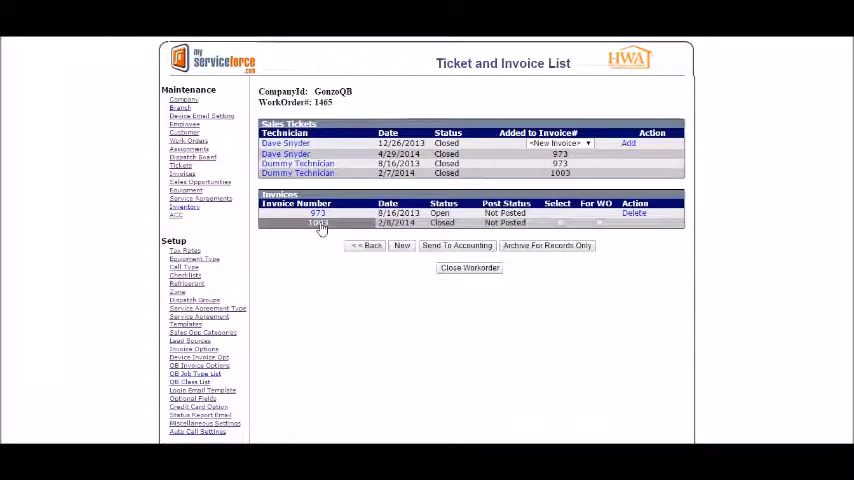
# Step: Remove the remaining extra invoice via its Invoice Details, leaving only invoice 973
pyautogui.click(318, 224)
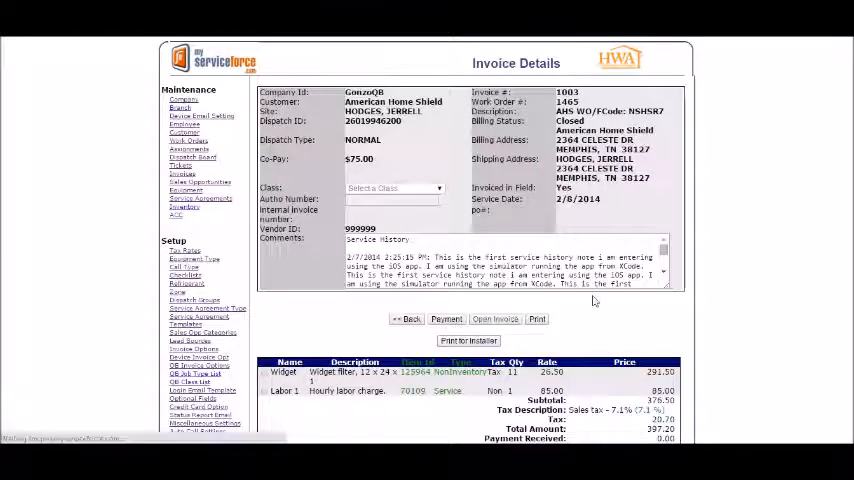
pyautogui.click(408, 318)
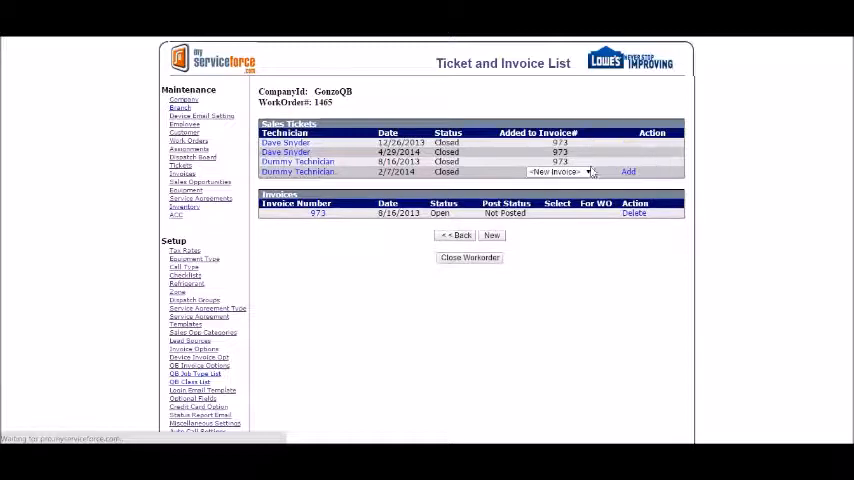
# Step: Add the last unassigned ticket to invoice 973 so all four tickets are on it
pyautogui.click(560, 172)
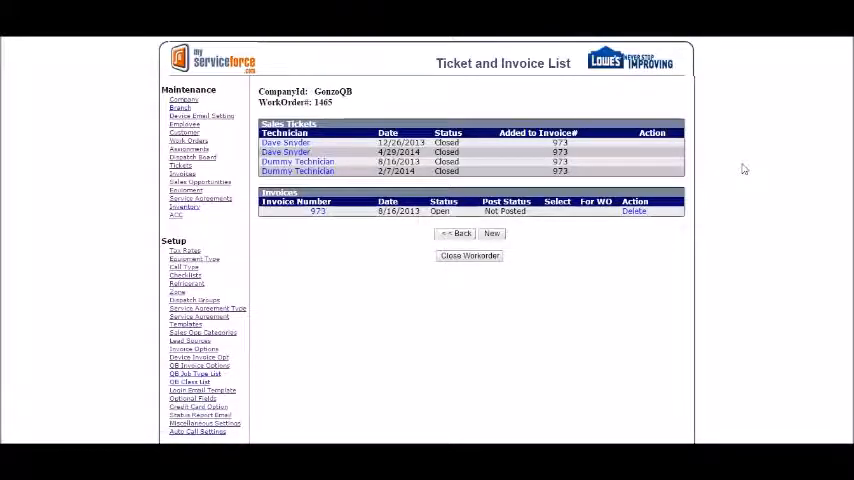
pyautogui.moveTo(730, 180)
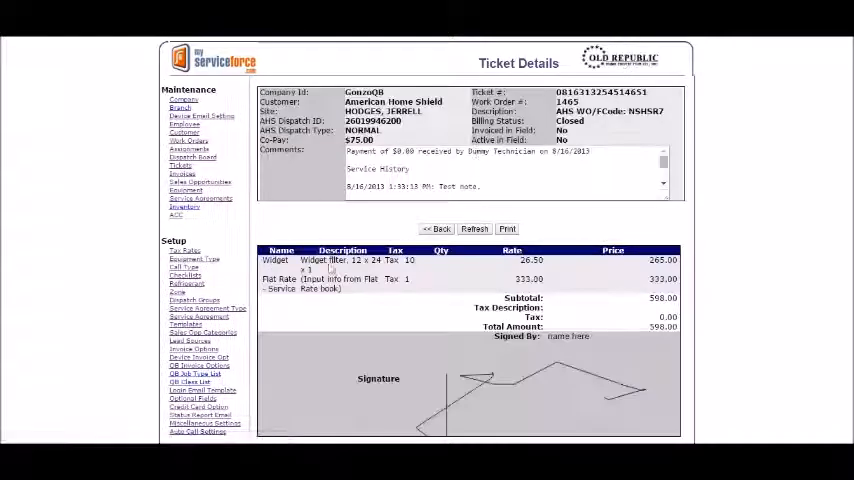
pyautogui.click(436, 228)
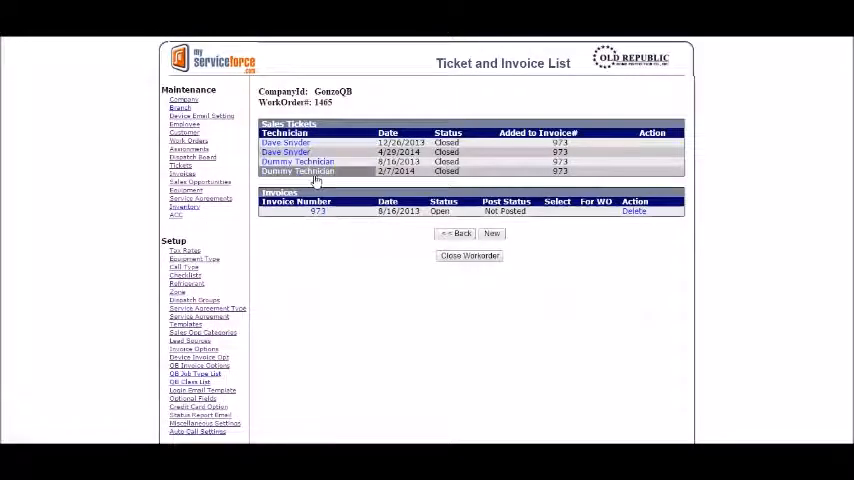